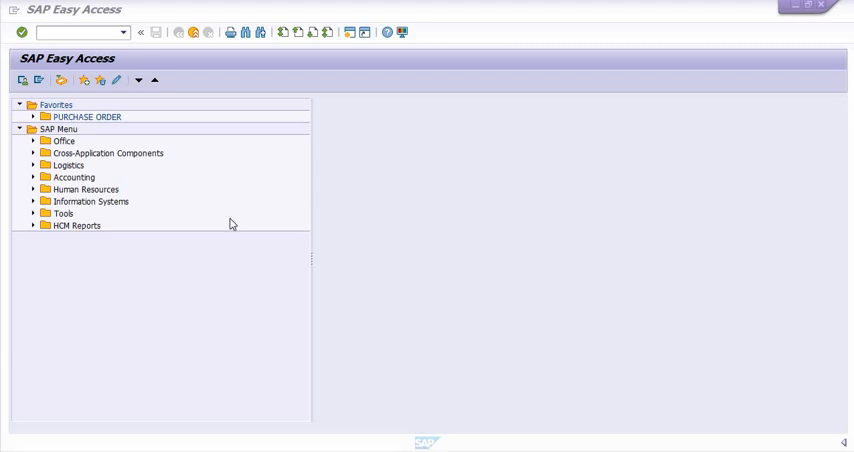
{"action": "mouse_move", "coordinate": [238, 212]}
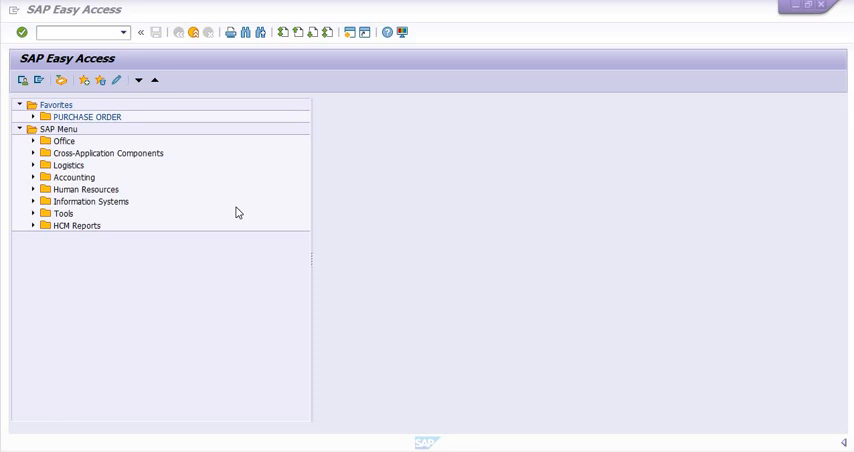
{"action": "mouse_move", "coordinate": [240, 208]}
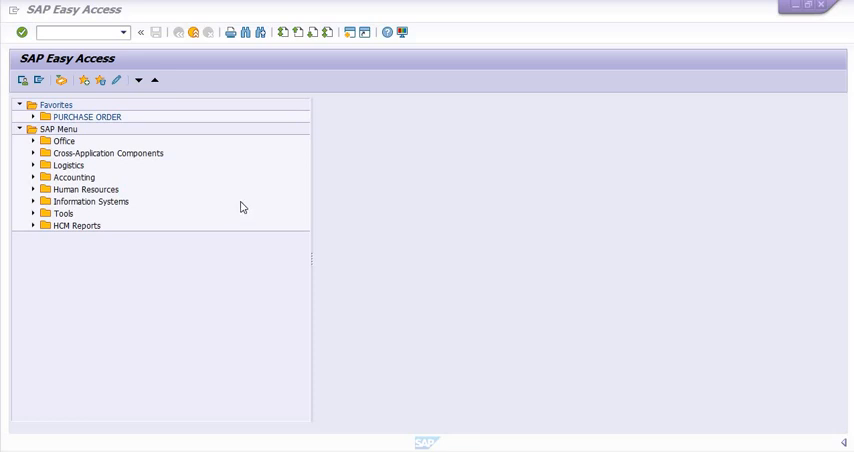
- Start the purchasing documents report with transaction ME2N from the command field
{"action": "left_click", "coordinate": [60, 30]}
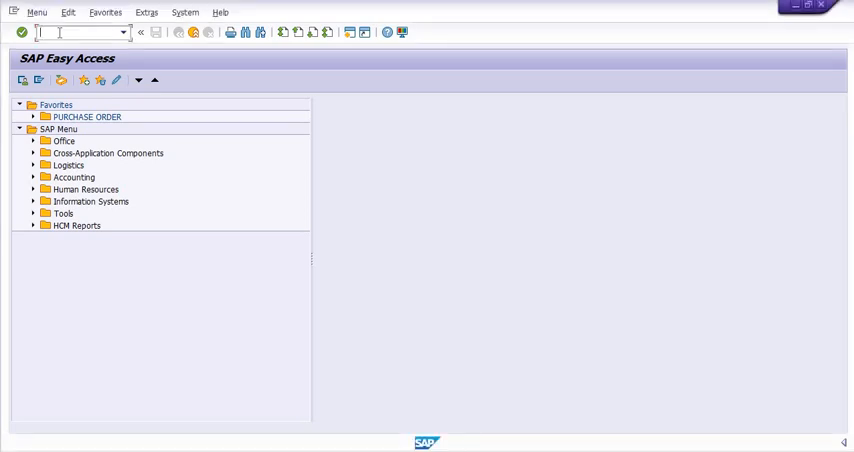
{"action": "type", "text": "me2"}
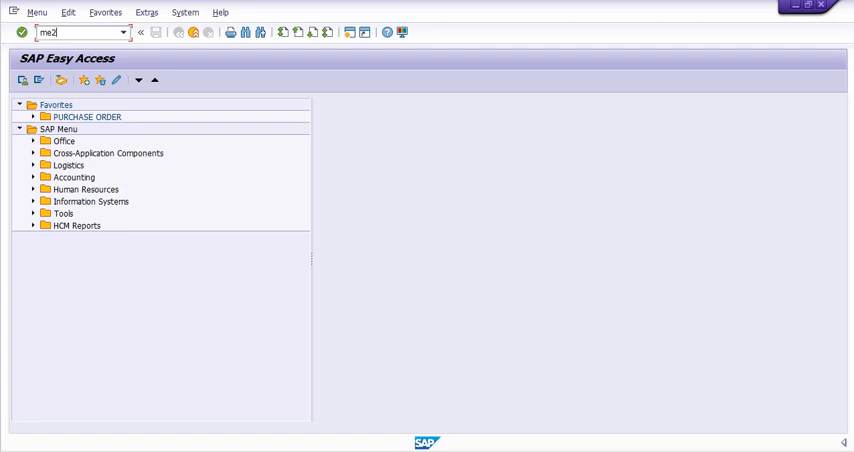
{"action": "key", "text": "Enter"}
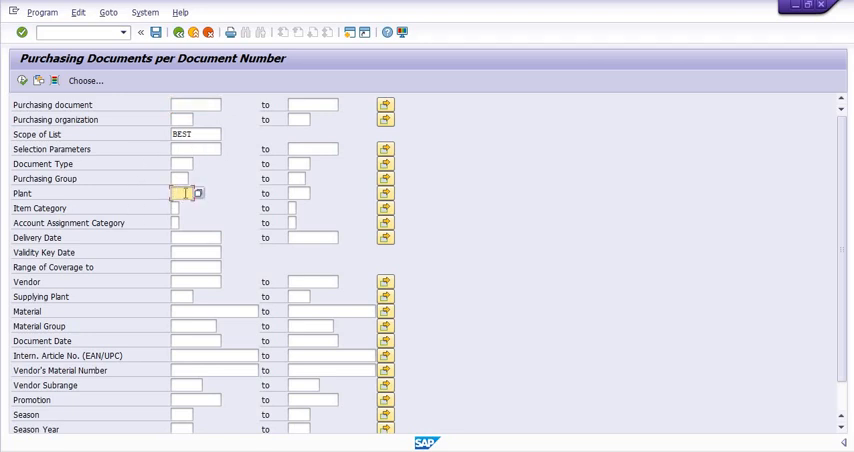
- Enter plant 3002 and scope of list ALV on the selection screen
{"action": "type", "text": "3002"}
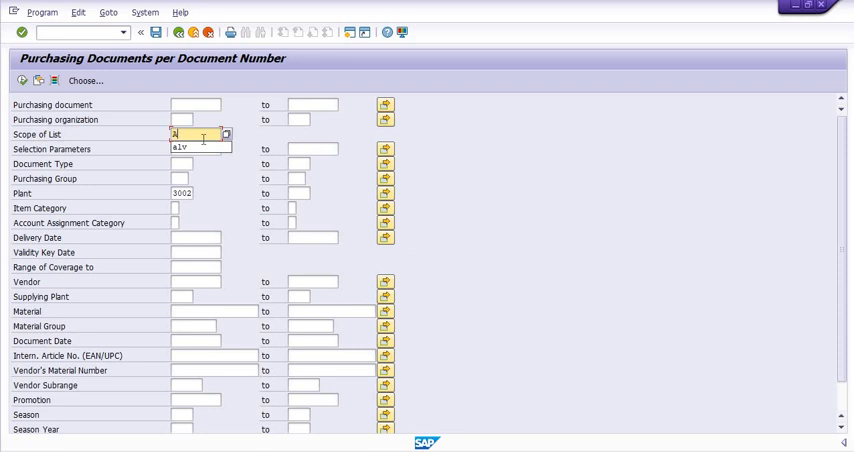
{"action": "type", "text": "ALV"}
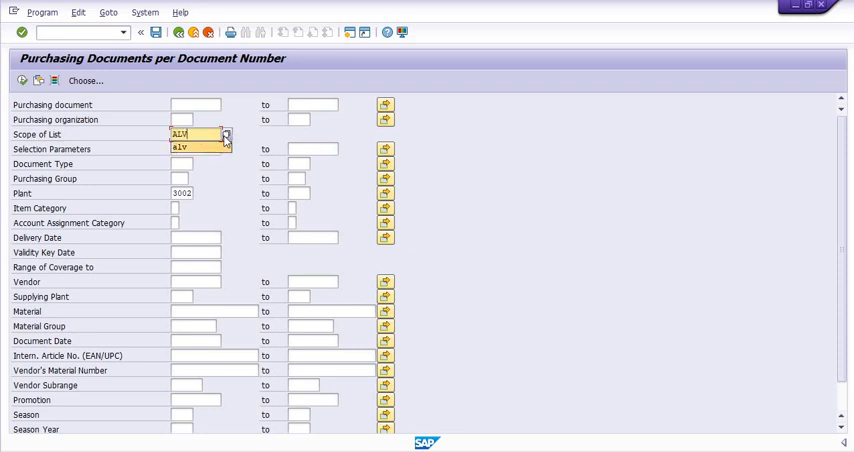
- Pick ALV from the scope of list value help and move to Selection Parameters
{"action": "left_click", "coordinate": [178, 148]}
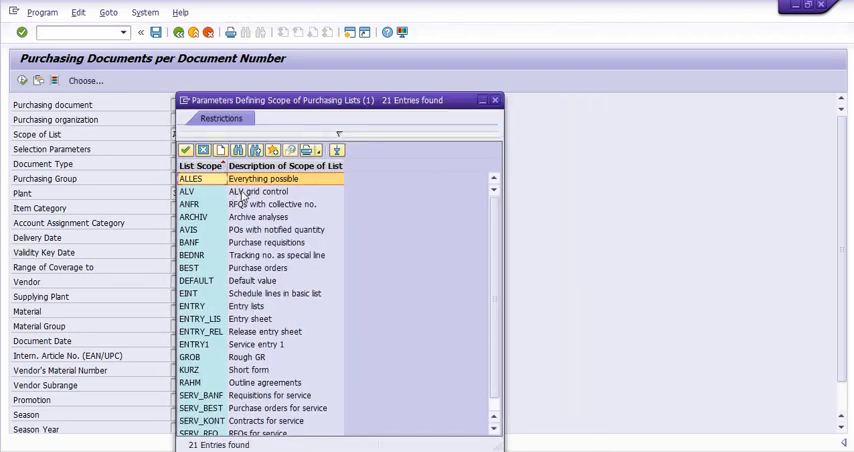
{"action": "double_click", "coordinate": [186, 192]}
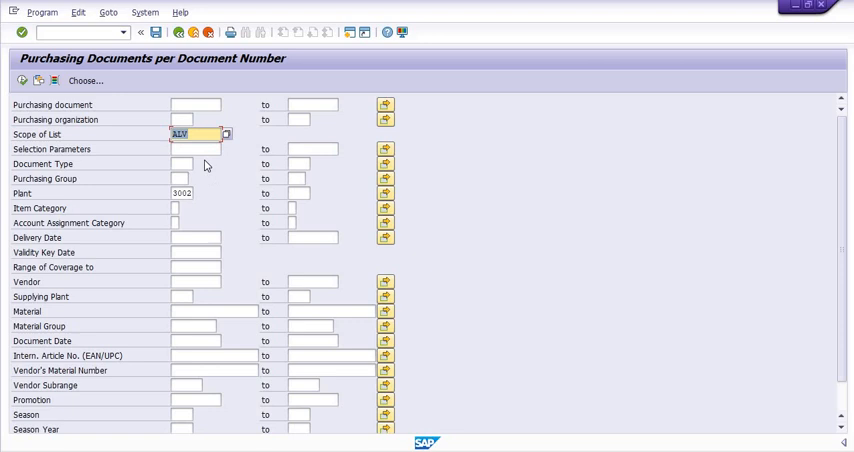
{"action": "left_click", "coordinate": [196, 148]}
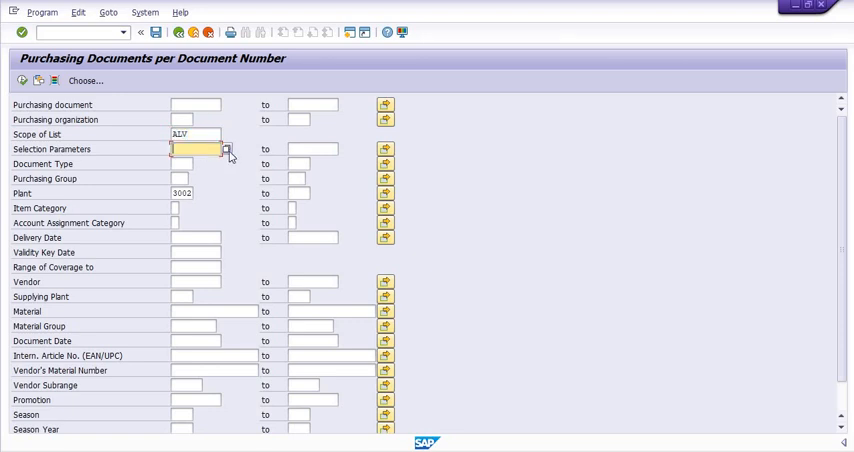
- Browse the selection parameters value help down to the ZINV invoice verification entries
{"action": "left_click", "coordinate": [220, 148]}
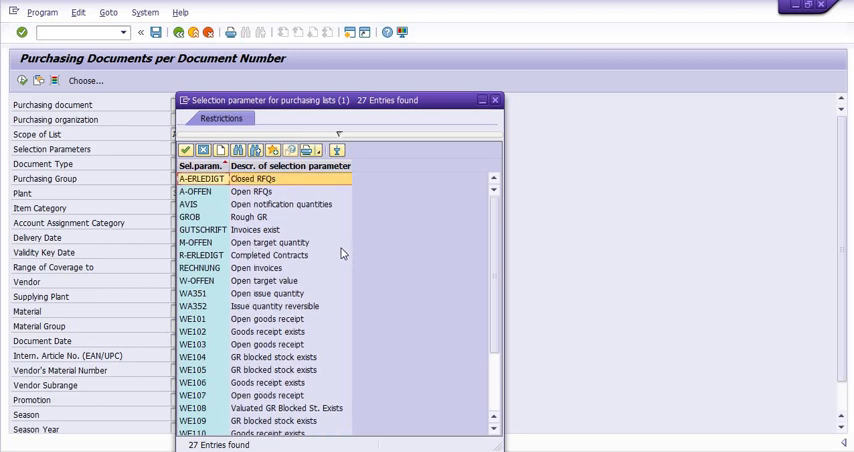
{"action": "mouse_move", "coordinate": [242, 284]}
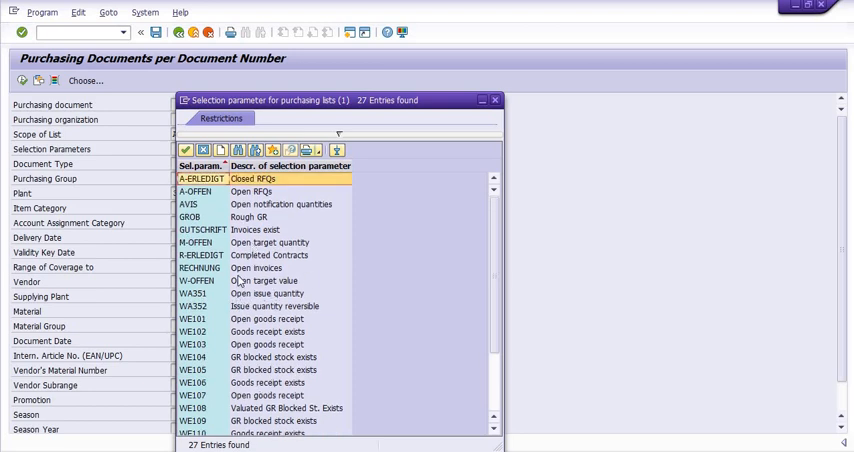
{"action": "mouse_move", "coordinate": [320, 272]}
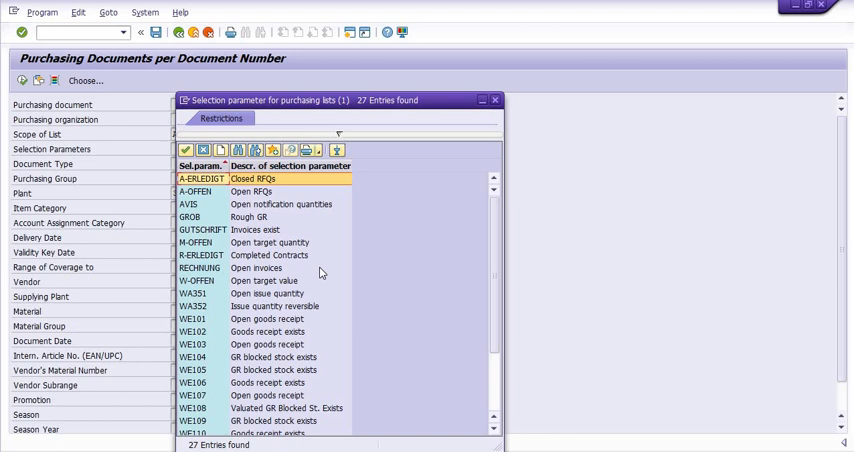
{"action": "scroll", "scroll_direction": "down", "scroll_amount": 3}
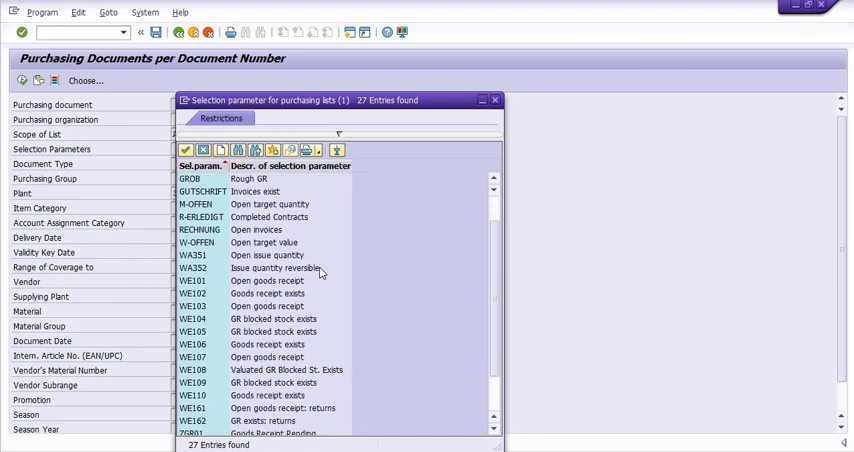
{"action": "scroll", "scroll_direction": "down", "scroll_amount": 3}
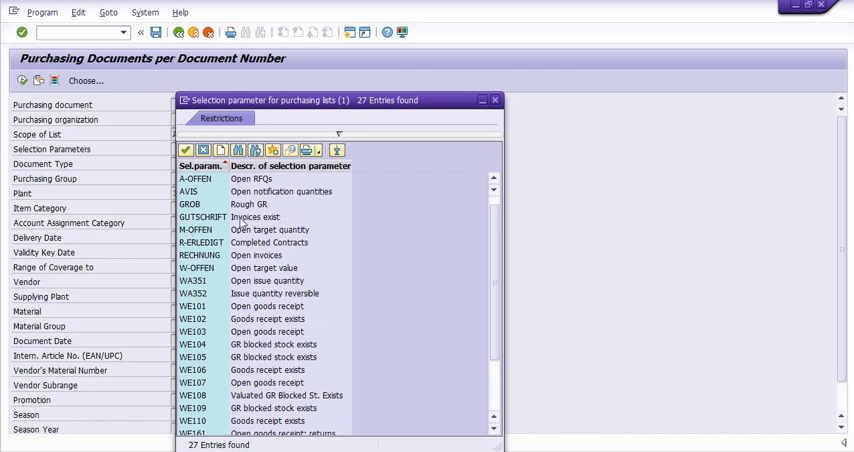
{"action": "mouse_move", "coordinate": [362, 288]}
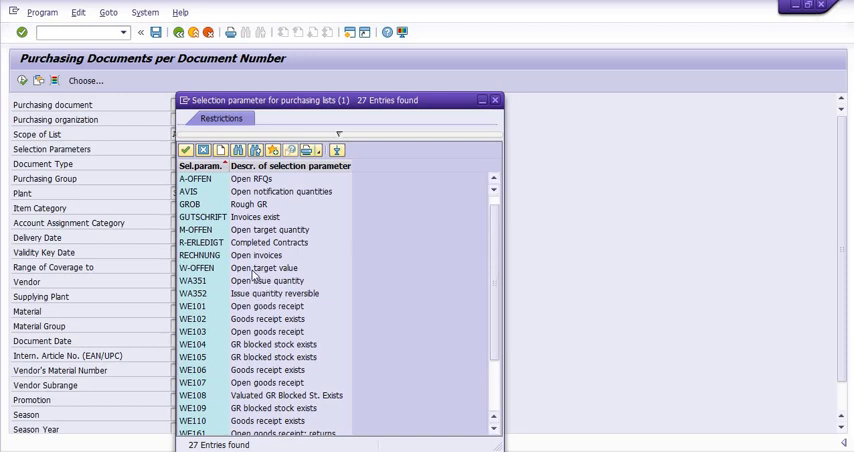
{"action": "mouse_move", "coordinate": [252, 284]}
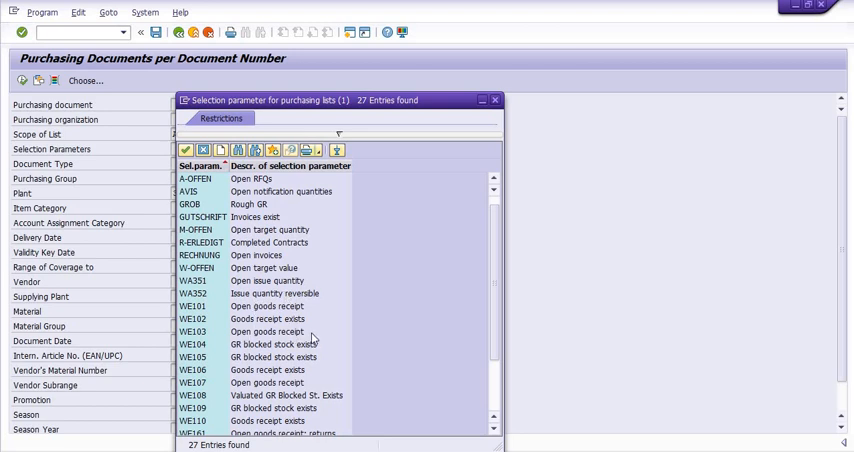
{"action": "scroll", "scroll_direction": "down", "scroll_amount": 3}
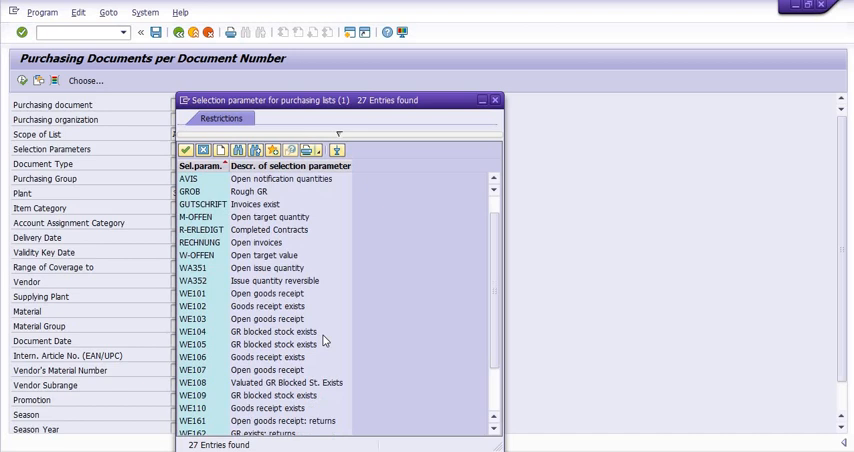
{"action": "scroll", "scroll_direction": "down", "scroll_amount": 3}
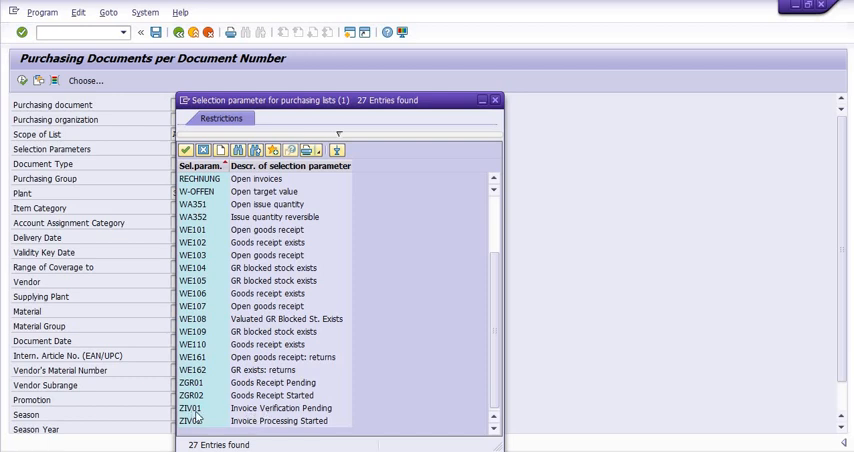
{"action": "mouse_move", "coordinate": [192, 416]}
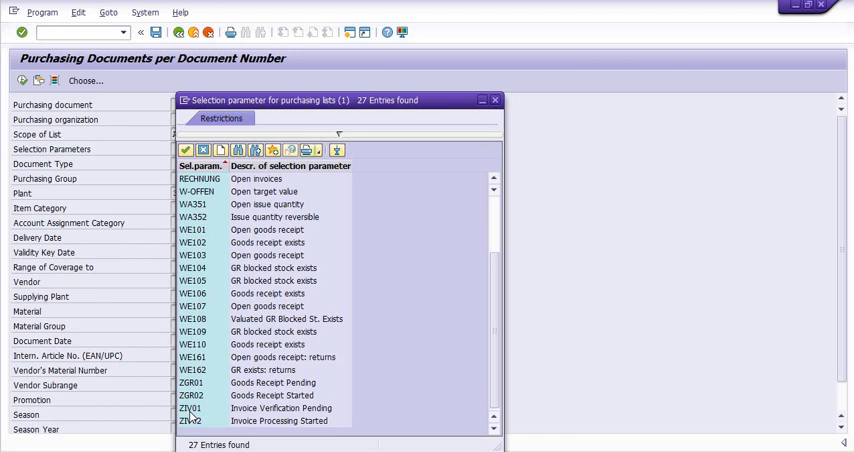
- Choose Invoice Verification Pending (ZIV01) as the selection parameter
{"action": "double_click", "coordinate": [190, 408]}
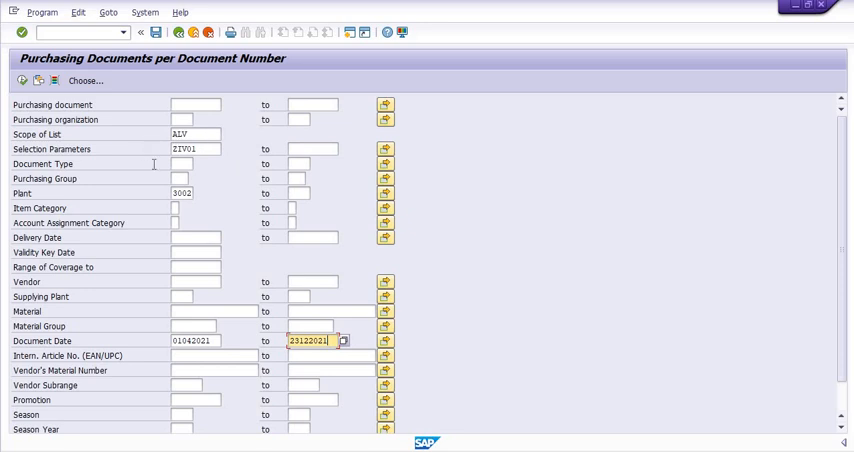
{"action": "mouse_move", "coordinate": [196, 168]}
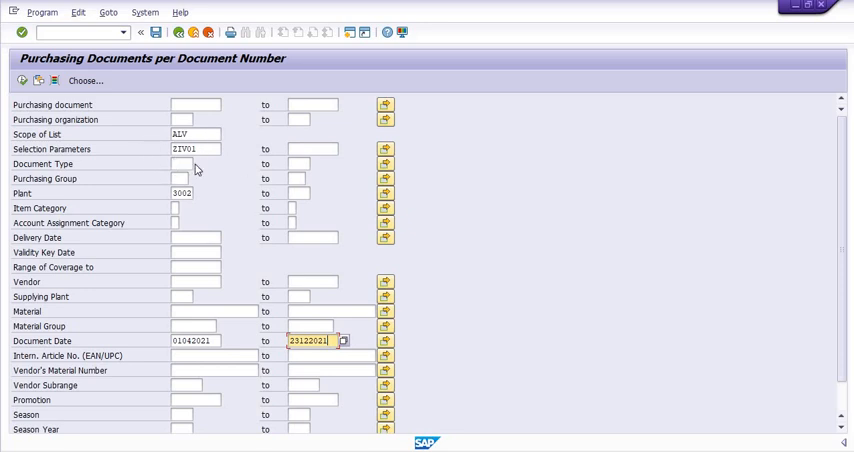
{"action": "mouse_move", "coordinate": [156, 144]}
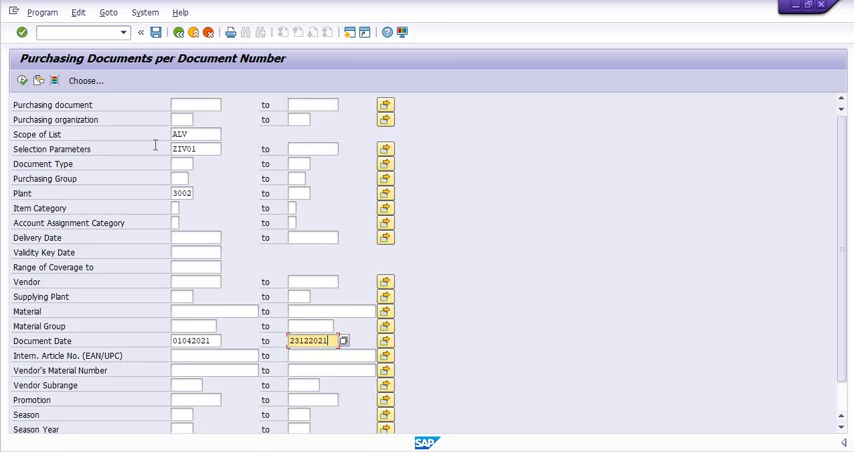
{"action": "mouse_move", "coordinate": [232, 154]}
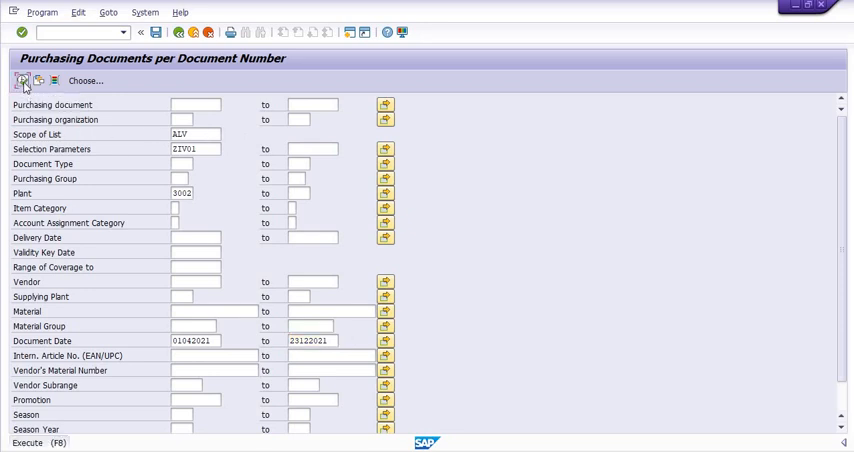
- Execute the report, review the purchase order list, and return to SAP Easy Access
{"action": "left_click", "coordinate": [22, 80]}
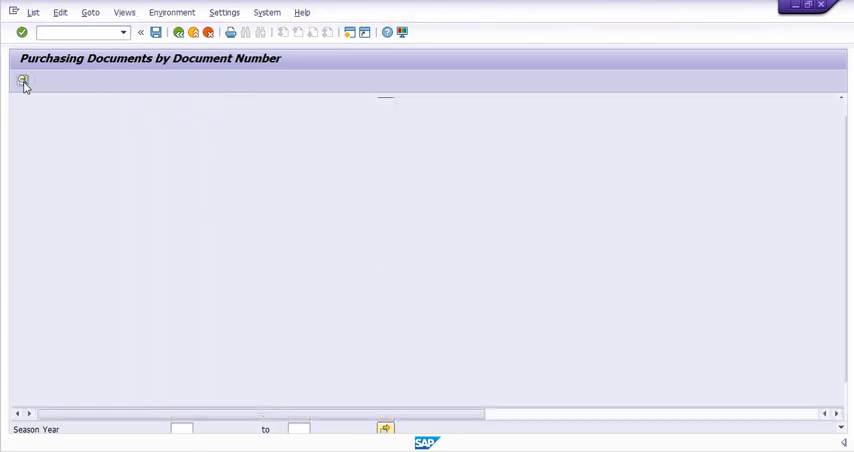
{"action": "left_click", "coordinate": [24, 82]}
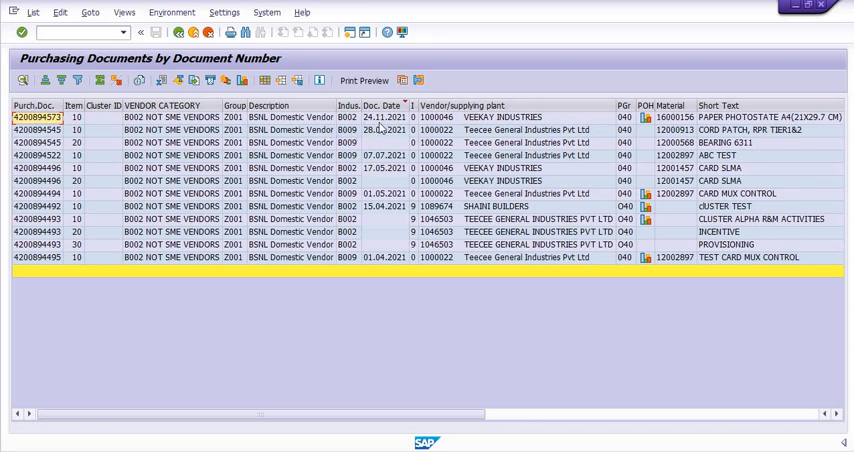
{"action": "mouse_move", "coordinate": [376, 128]}
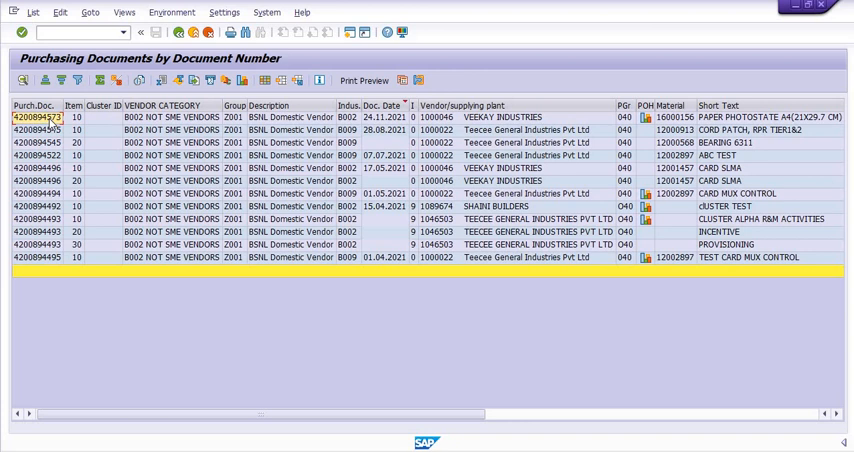
{"action": "mouse_move", "coordinate": [50, 124]}
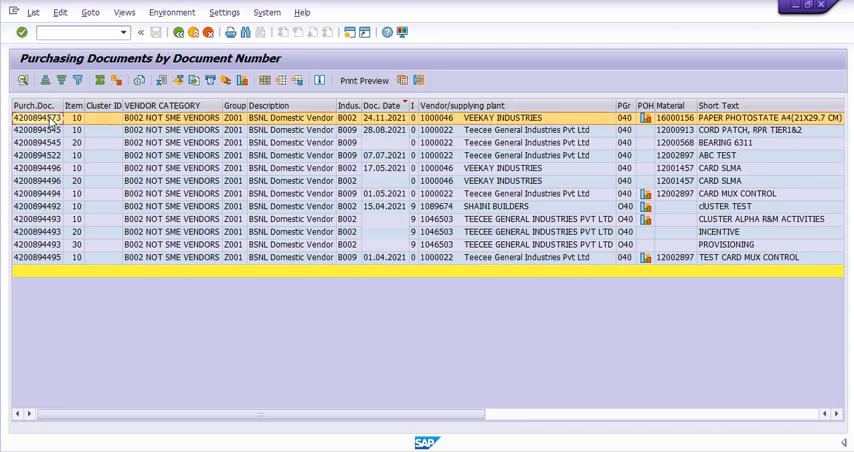
{"action": "left_click", "coordinate": [36, 116]}
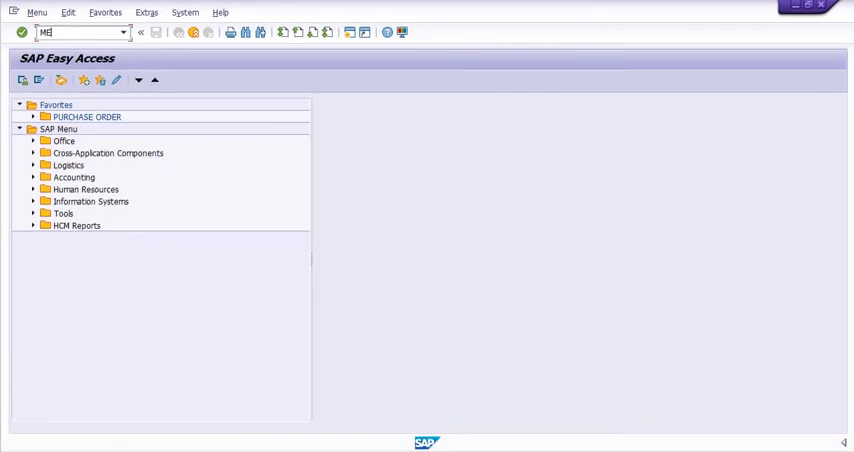
- Launch Display Purchase Order via transaction ME23N
{"action": "key", "text": "Enter"}
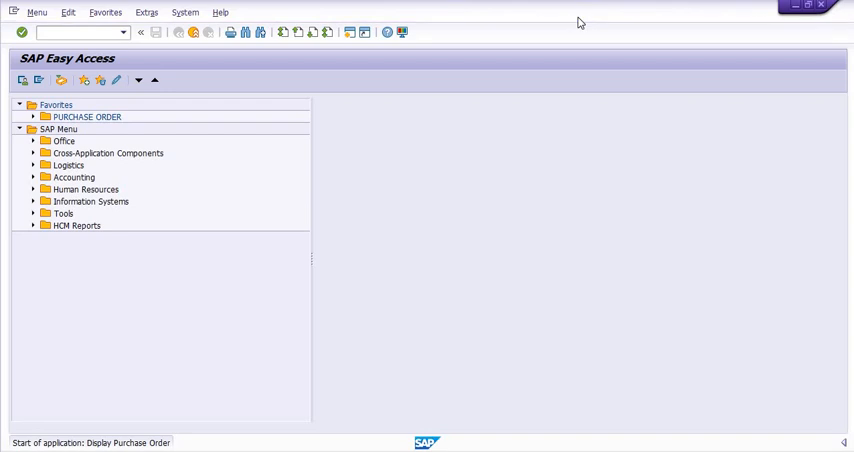
{"action": "mouse_move", "coordinate": [536, 298]}
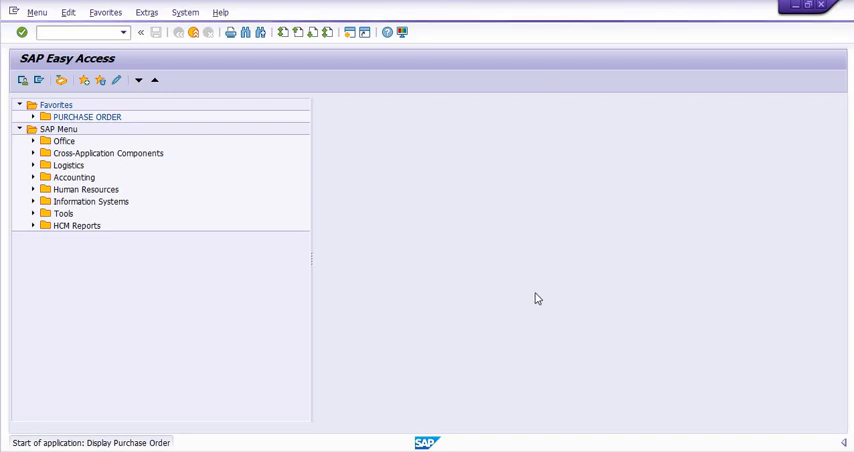
{"action": "mouse_move", "coordinate": [540, 288]}
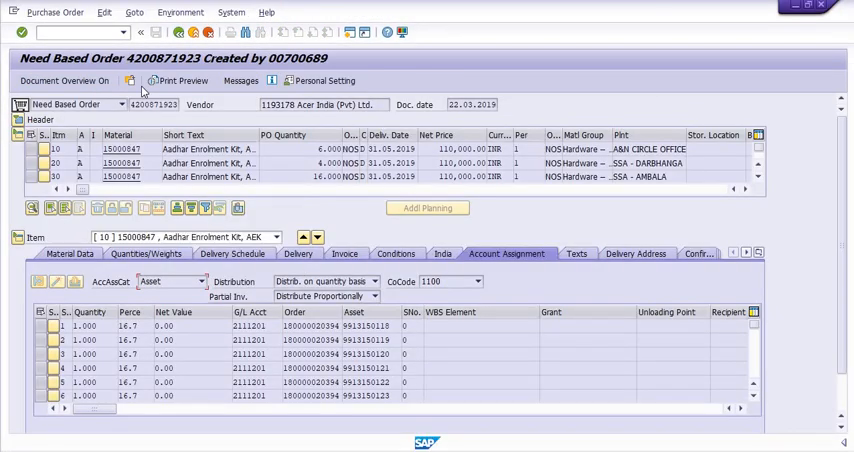
{"action": "left_click", "coordinate": [130, 80]}
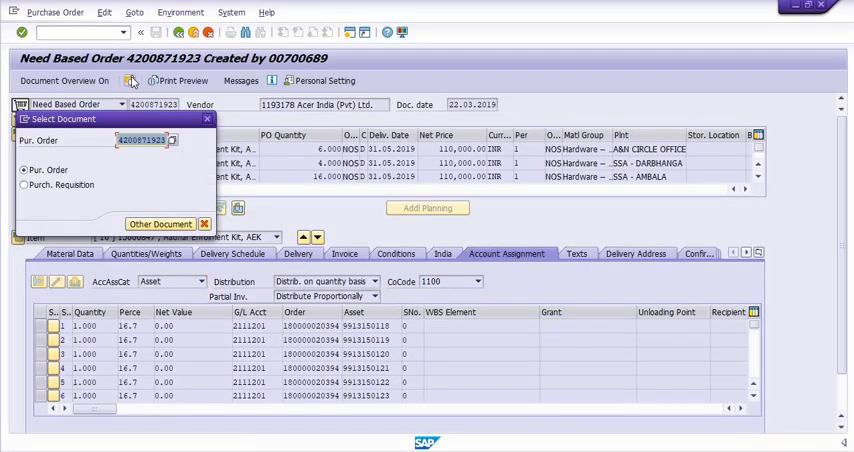
{"action": "type", "text": "4200894573"}
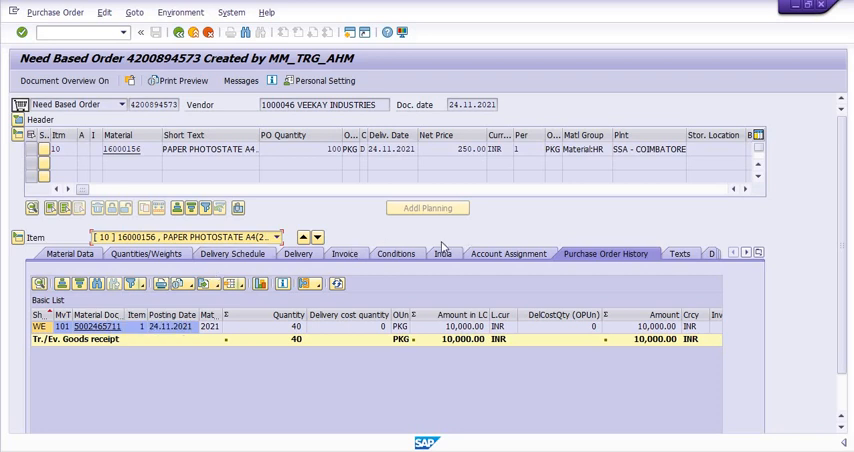
{"action": "mouse_move", "coordinate": [42, 302]}
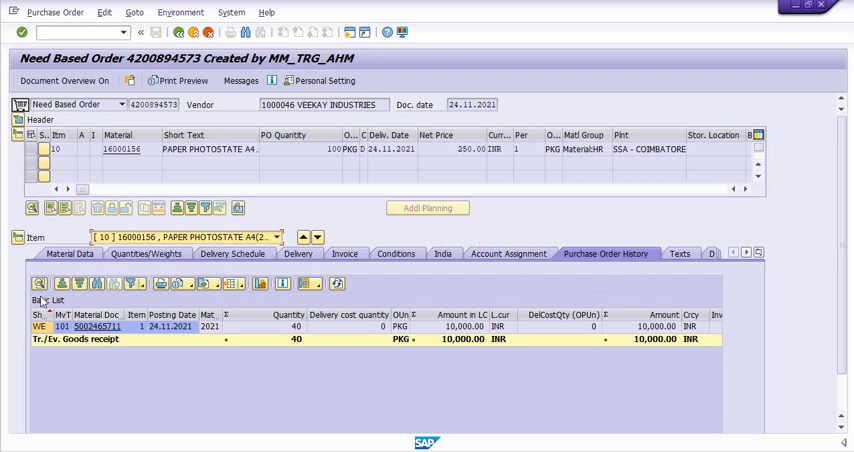
{"action": "left_click", "coordinate": [96, 326]}
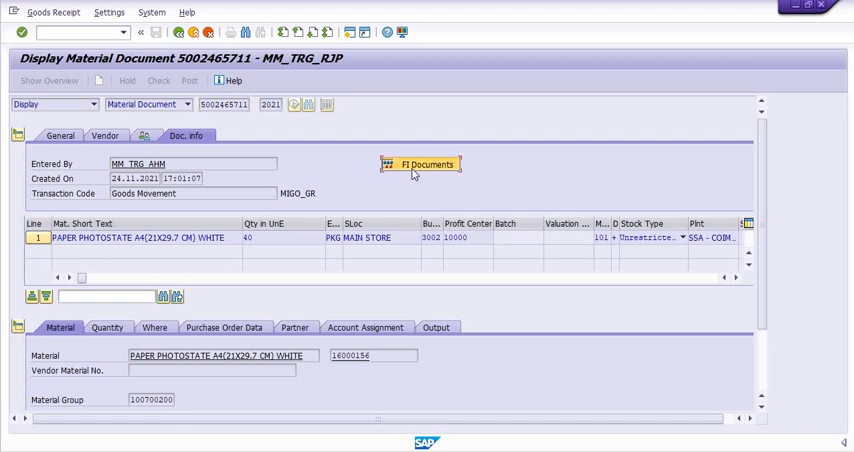
{"action": "left_click", "coordinate": [420, 164]}
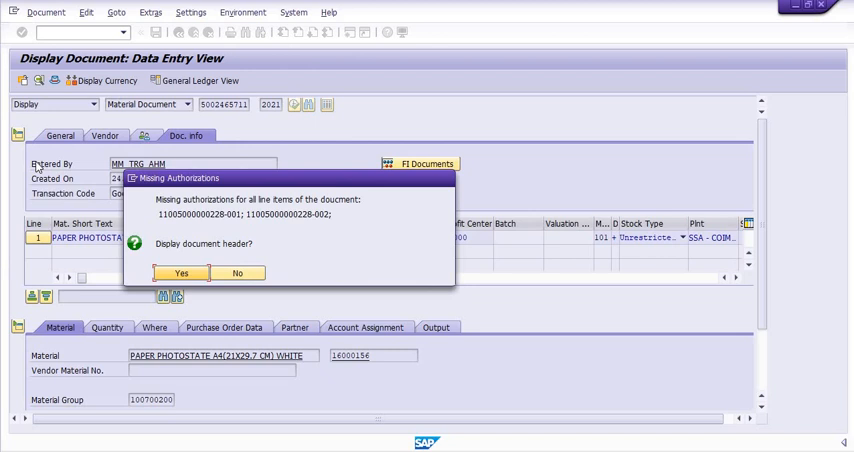
{"action": "left_click", "coordinate": [180, 272]}
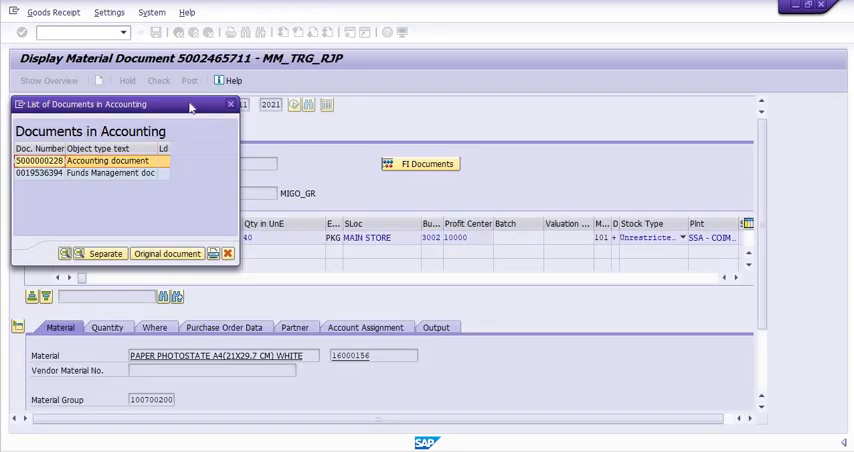
{"action": "left_click", "coordinate": [230, 104]}
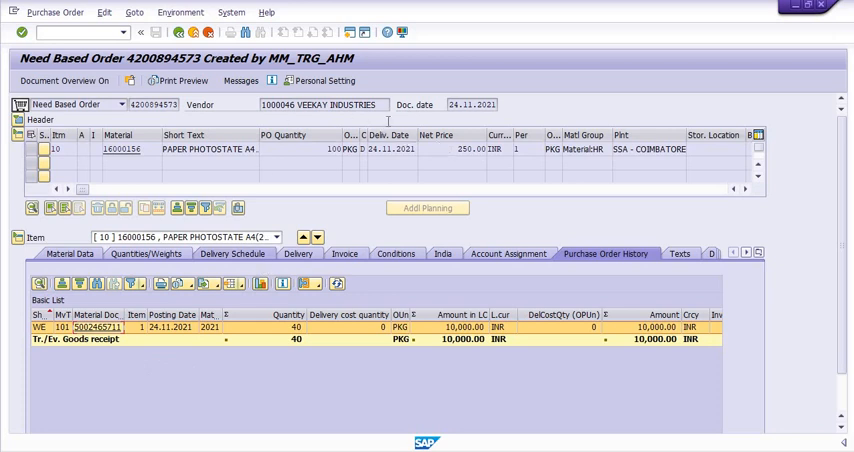
{"action": "mouse_move", "coordinate": [490, 304]}
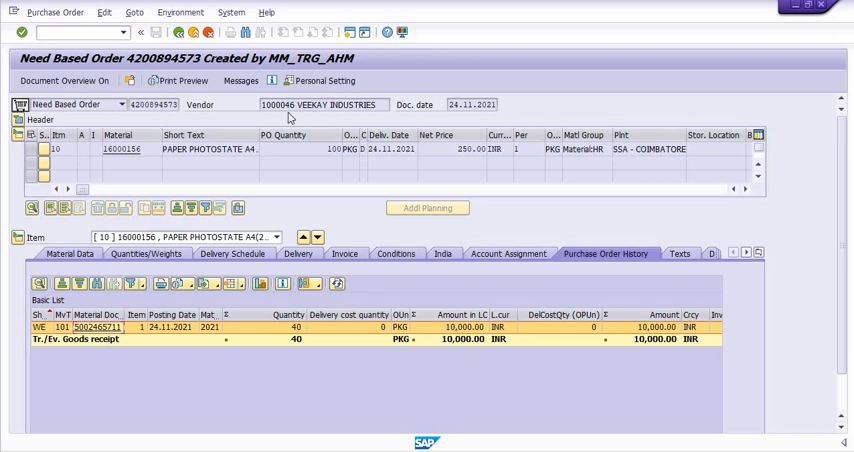
{"action": "mouse_move", "coordinate": [290, 116]}
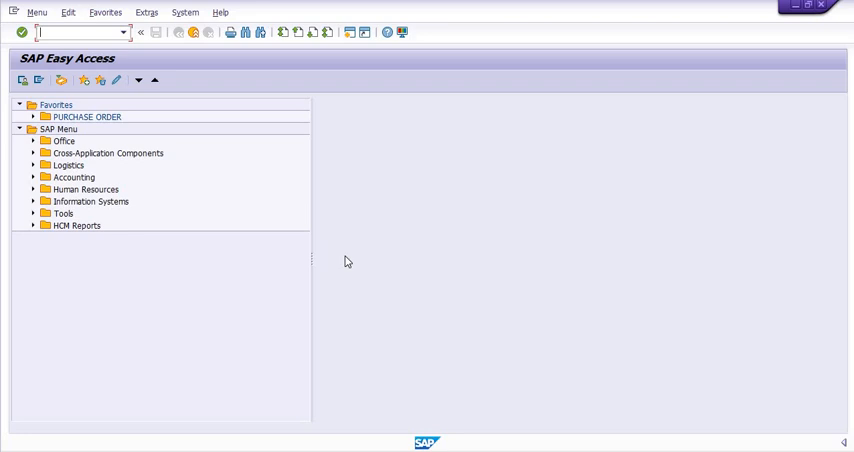
{"action": "mouse_move", "coordinate": [296, 260]}
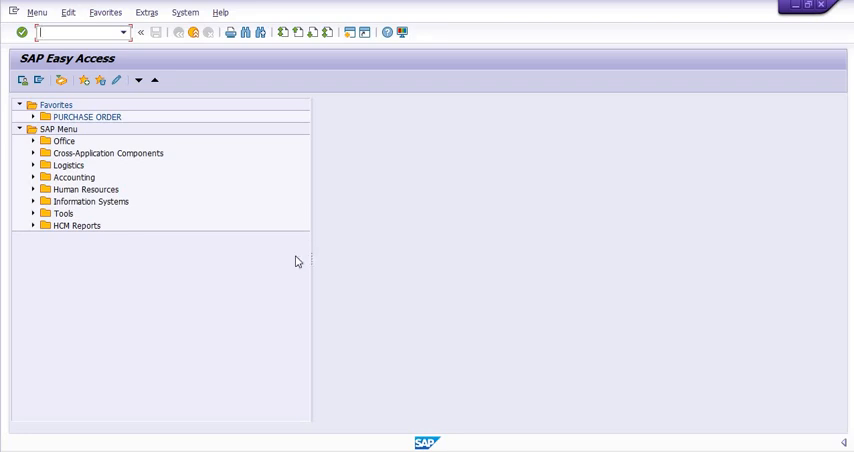